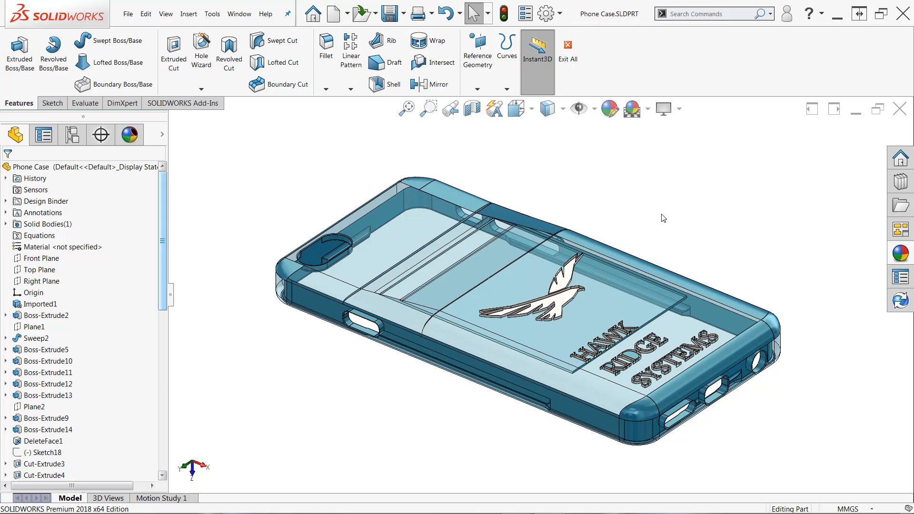
Remove Sweep2's appearance in the Display Pane, leaving only the main case shell with logo.
left_click_drag(661, 218, 685, 222)
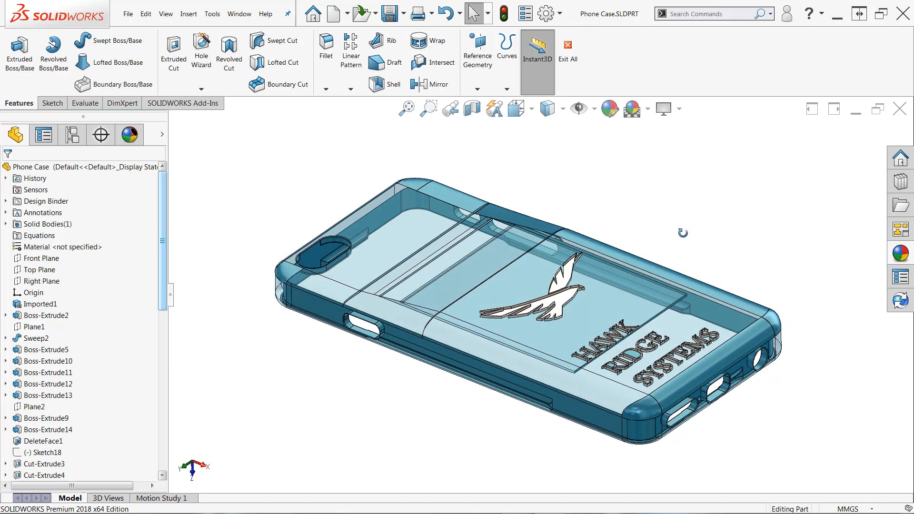
mouse_move(695, 238)
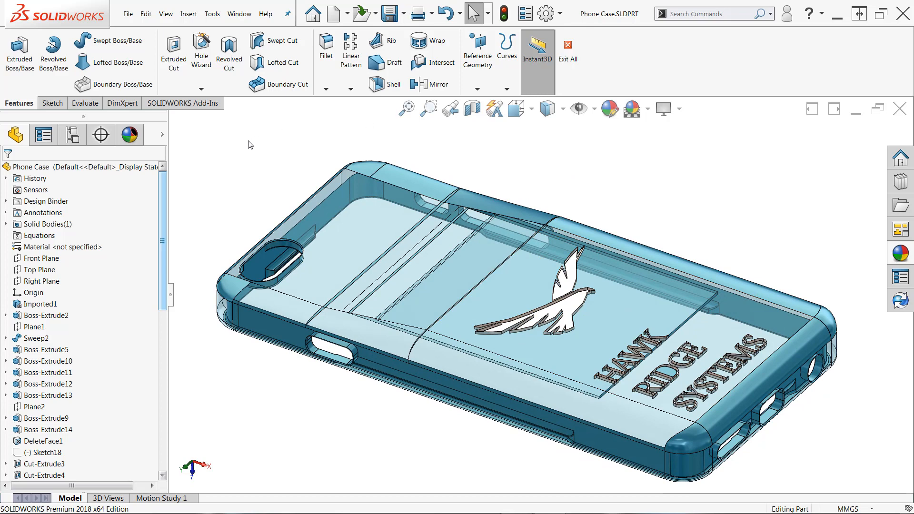
mouse_move(163, 136)
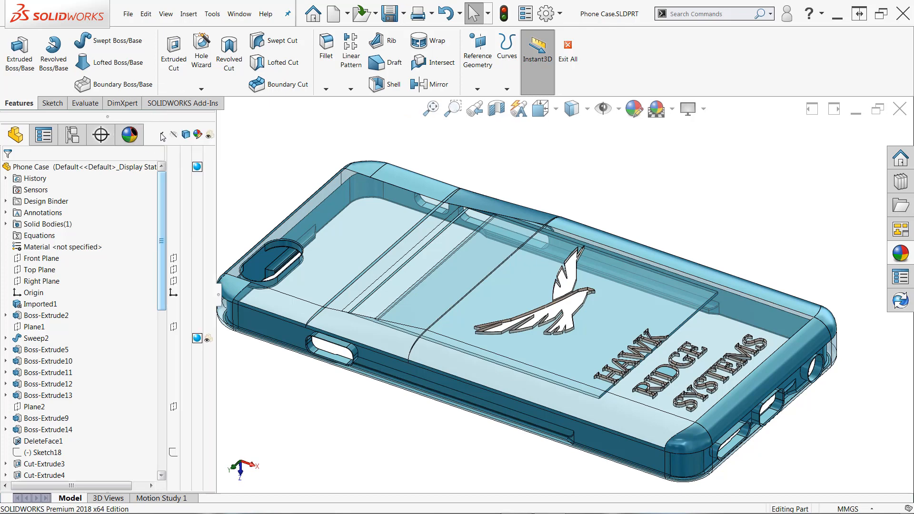
mouse_move(212, 155)
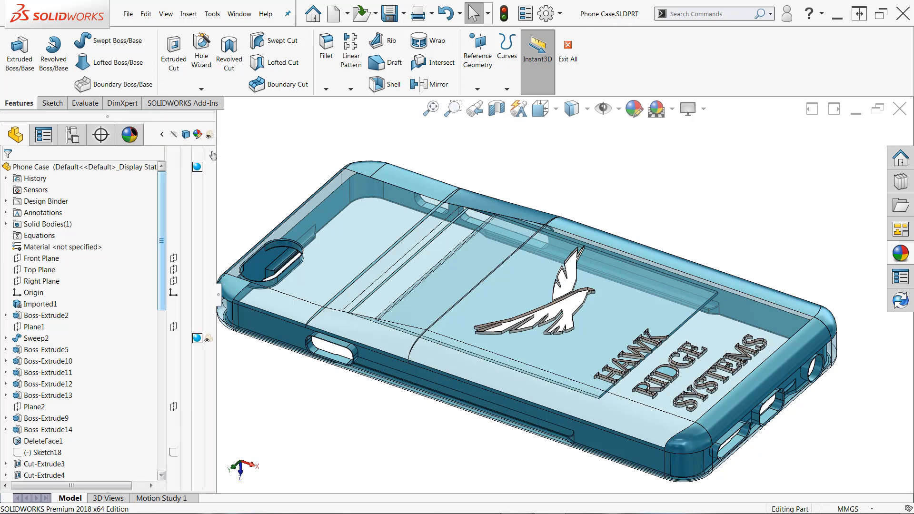
left_click(63, 246)
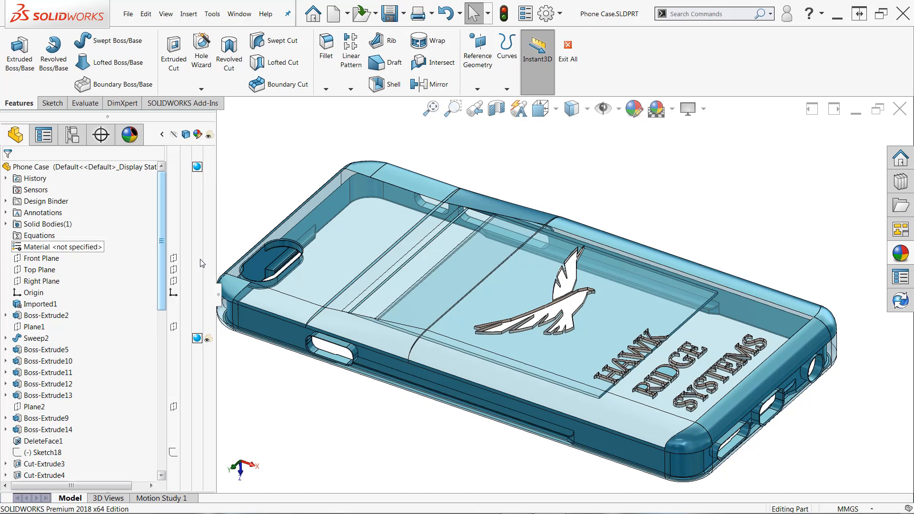
left_click(36, 338)
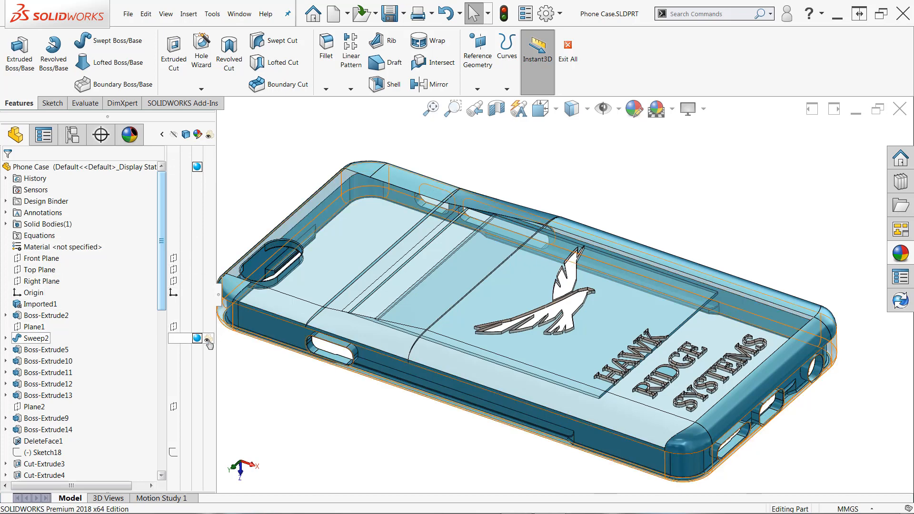
left_click(36, 338)
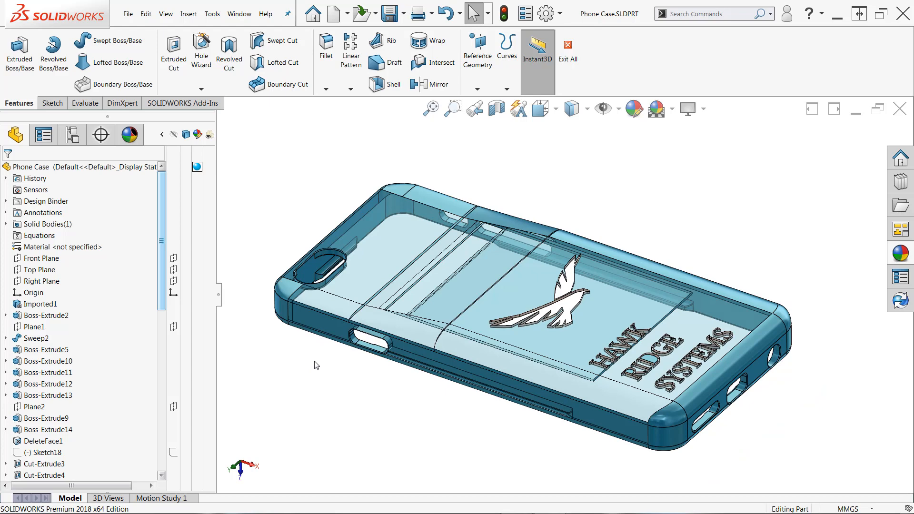
mouse_move(299, 356)
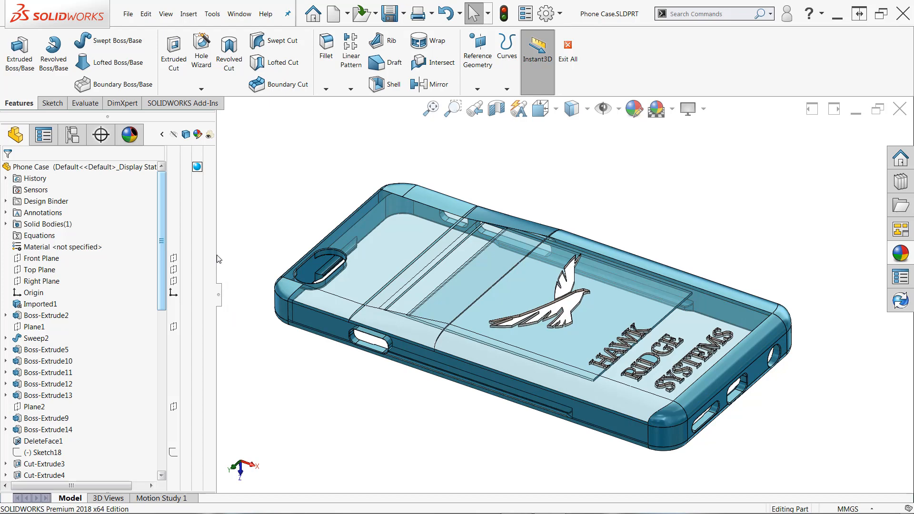
left_click(47, 223)
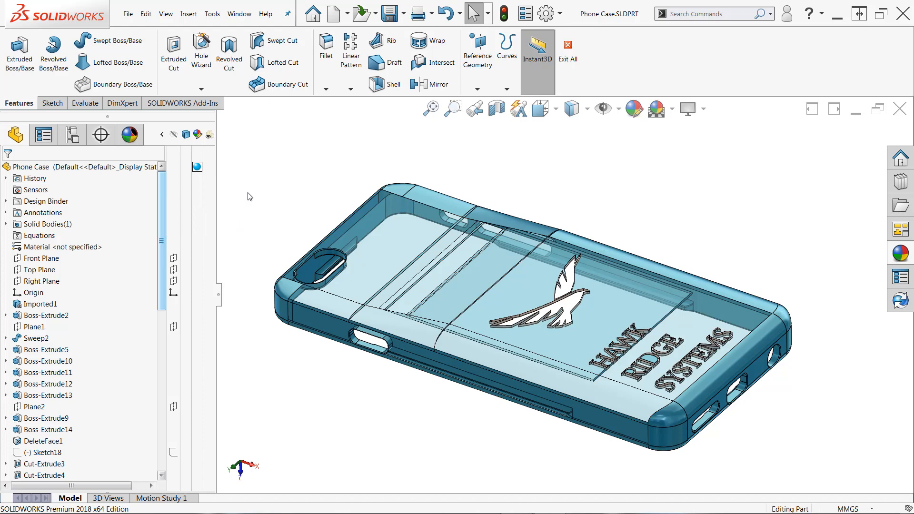
mouse_move(166, 136)
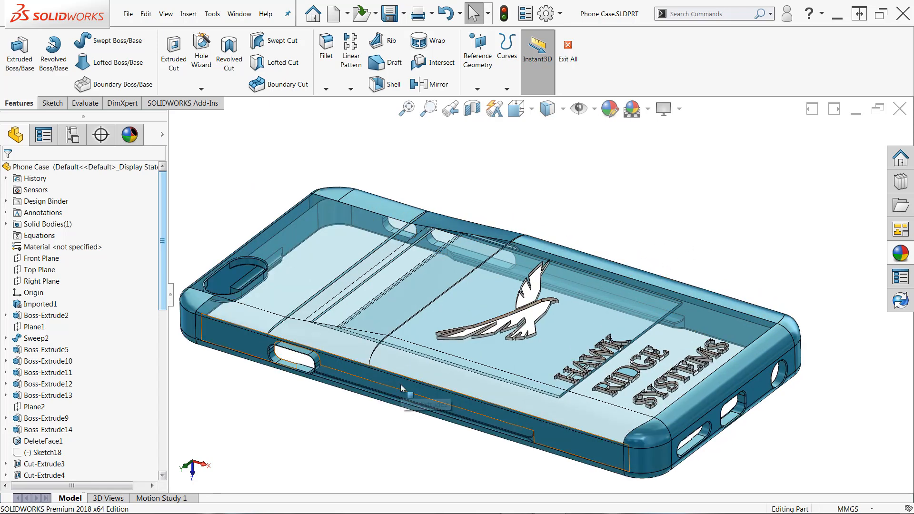
Turn off transparency on the lower side wall face and show the part's appearances list.
right_click(402, 390)
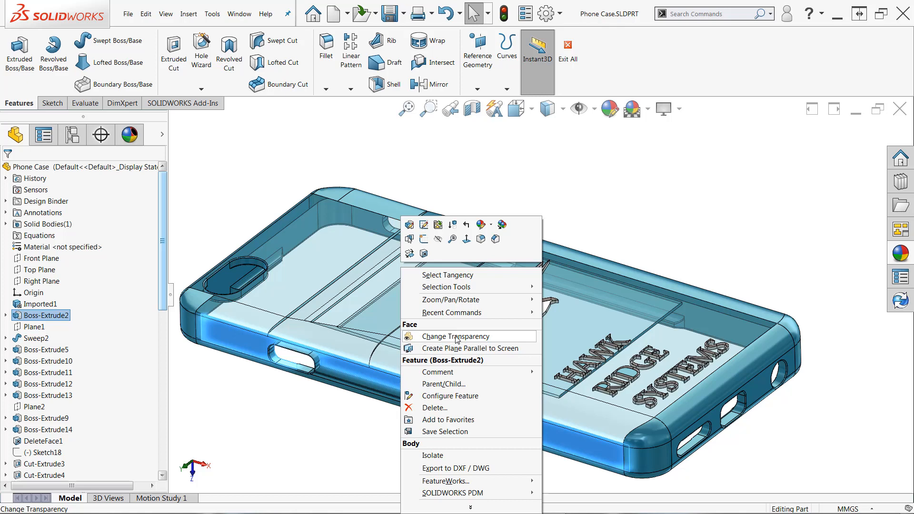
left_click(455, 336)
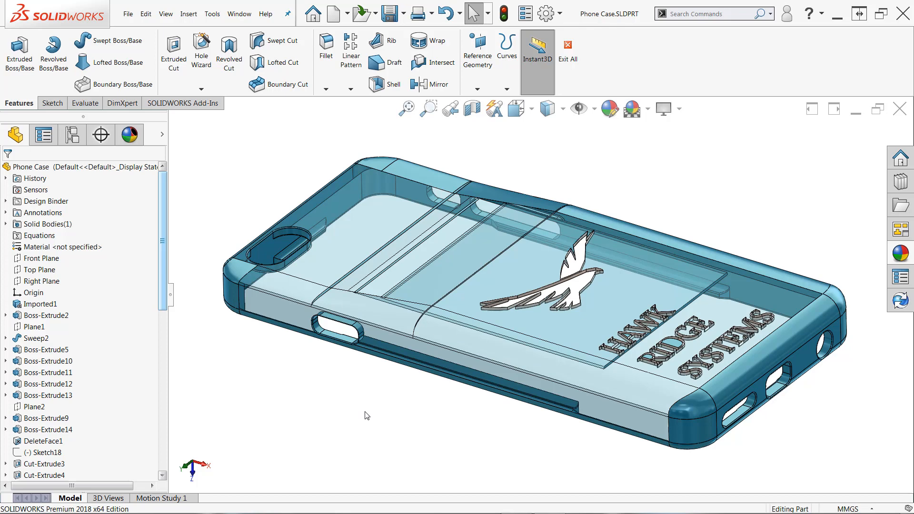
left_click(129, 134)
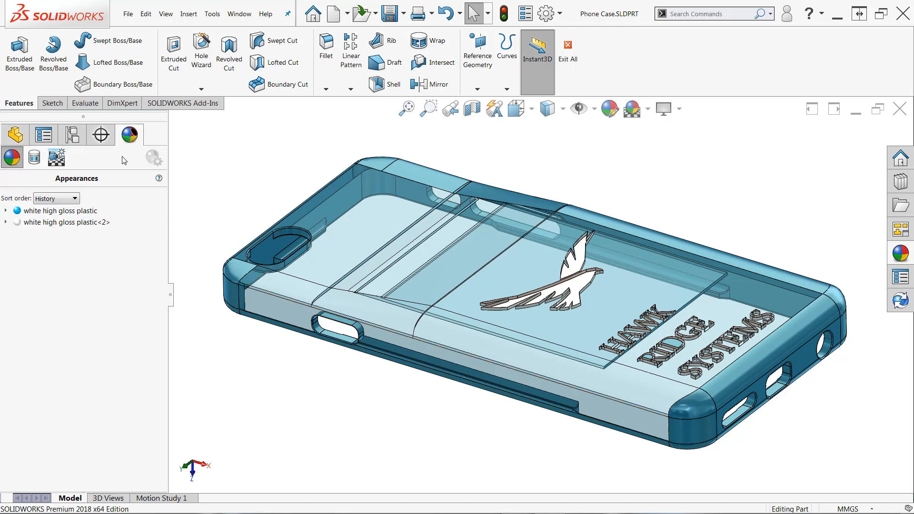
mouse_move(58, 211)
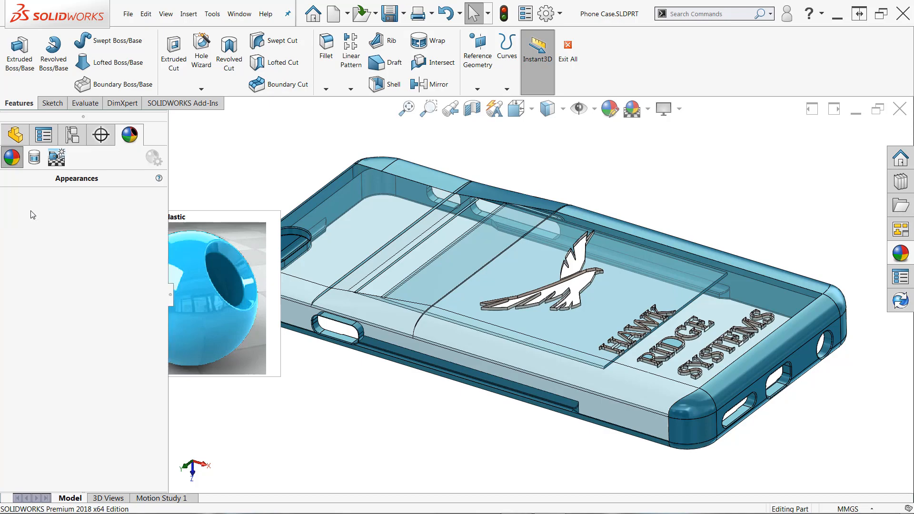
right_click(55, 210)
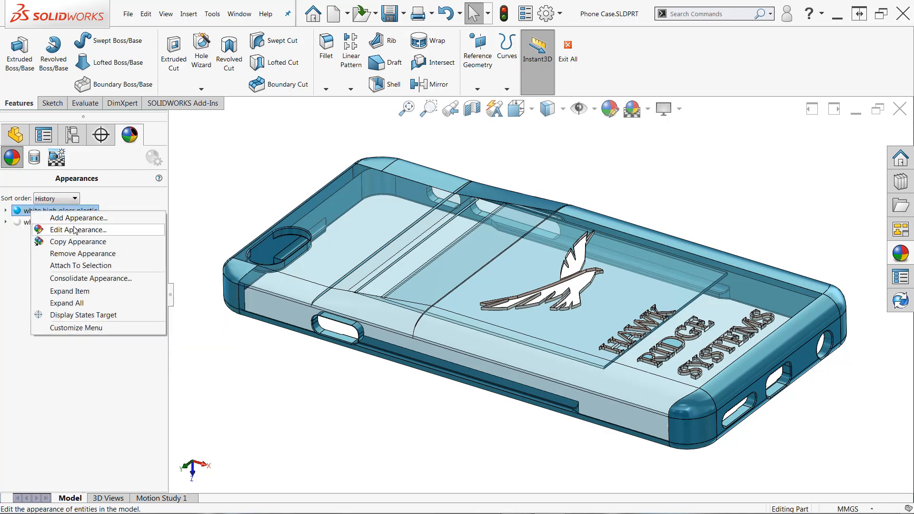
left_click(78, 229)
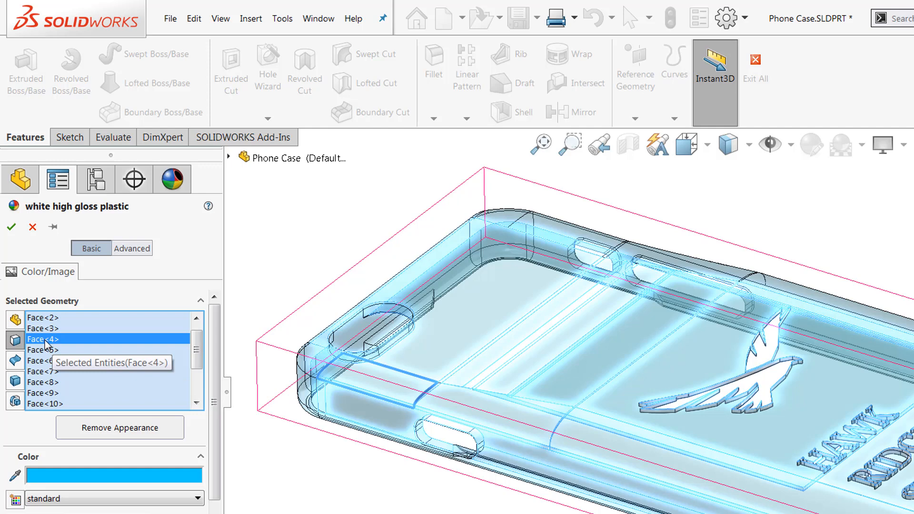
right_click(42, 339)
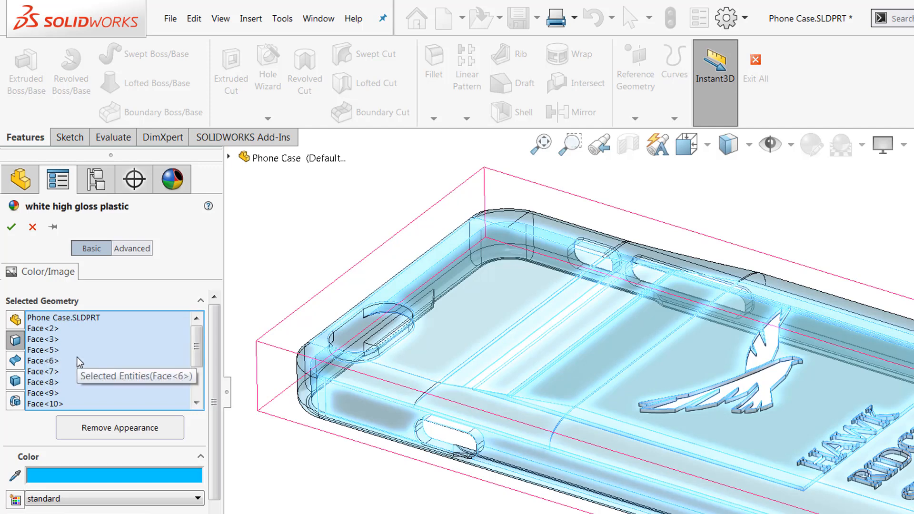
left_click(53, 328)
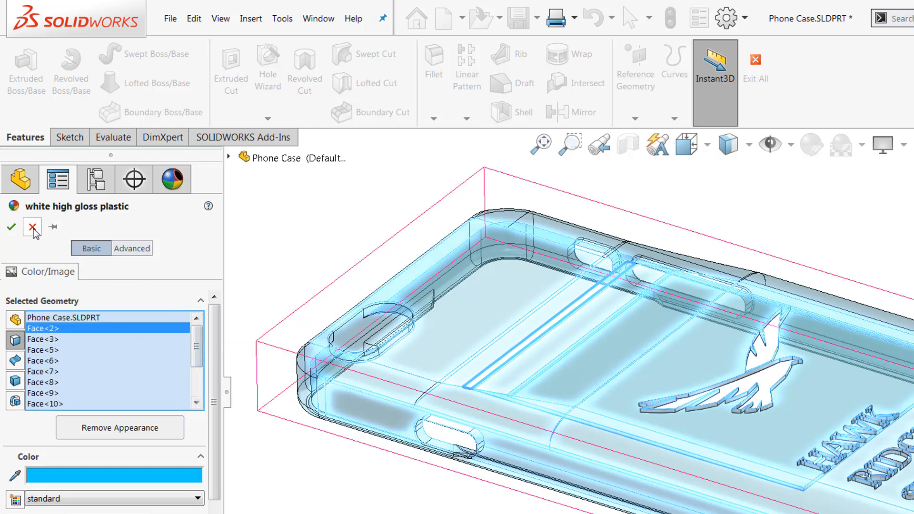
left_click(31, 227)
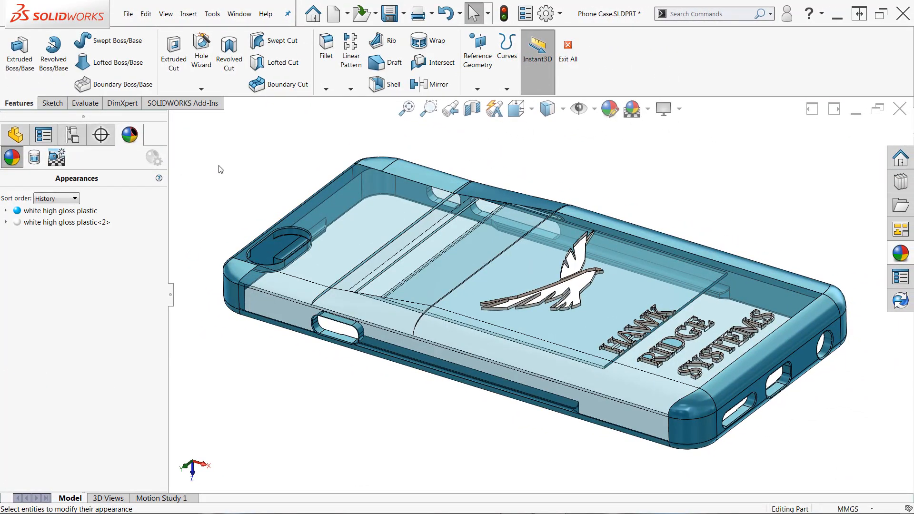
mouse_move(476, 52)
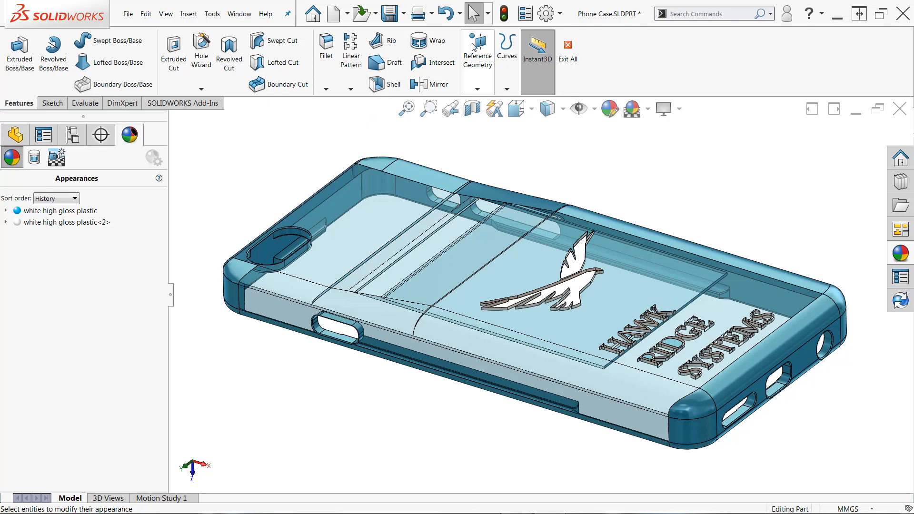
left_click(486, 13)
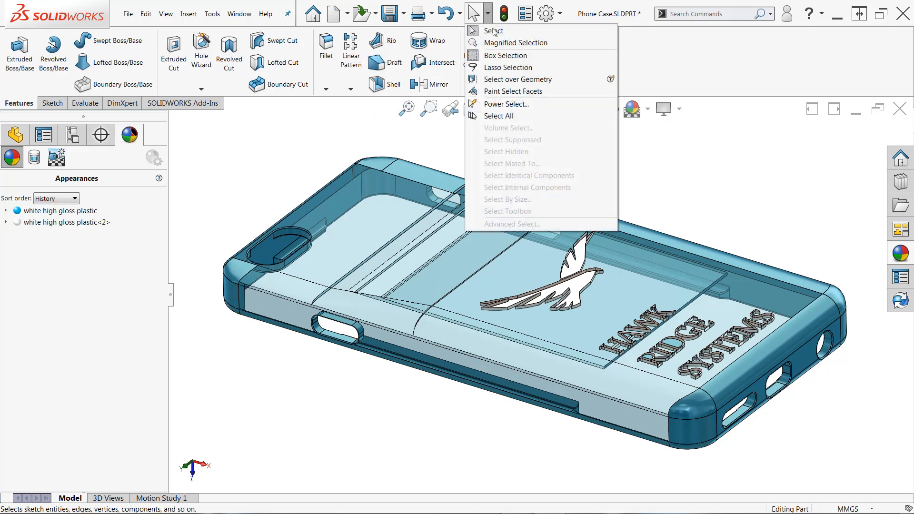
mouse_move(504, 116)
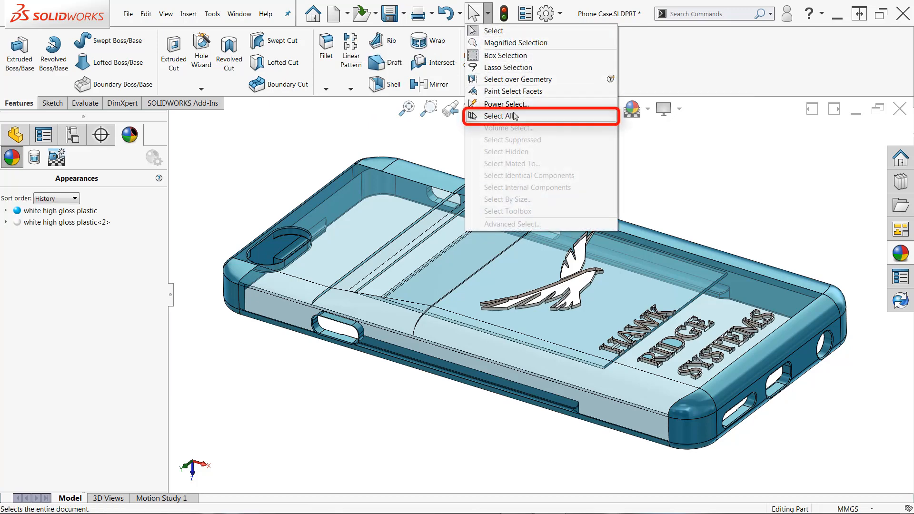
left_click(502, 116)
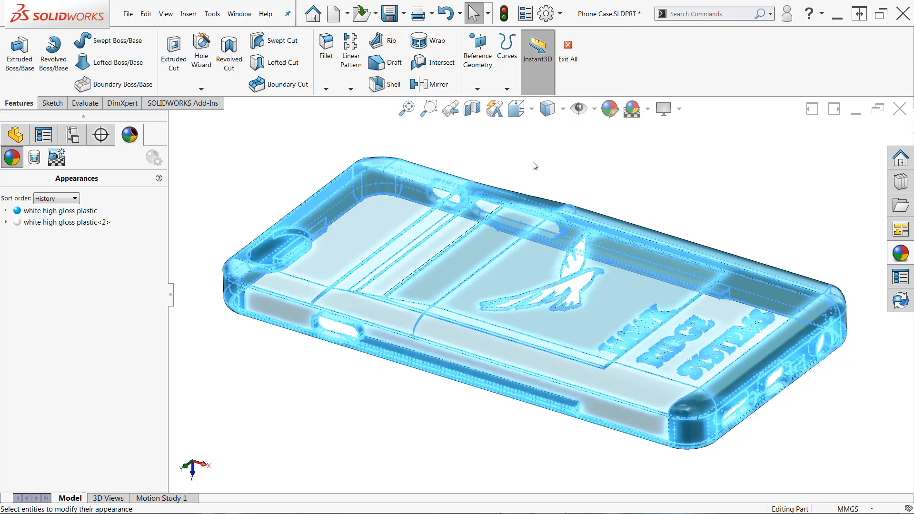
mouse_move(426, 193)
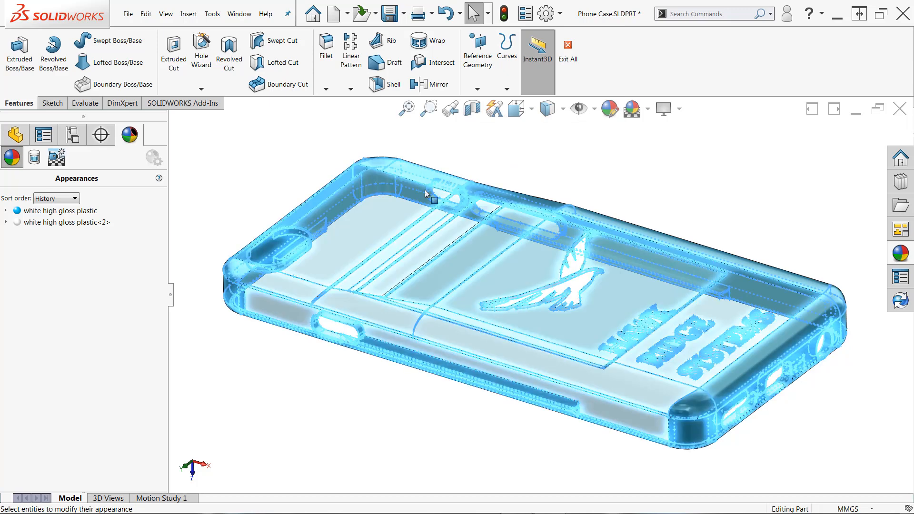
right_click(425, 193)
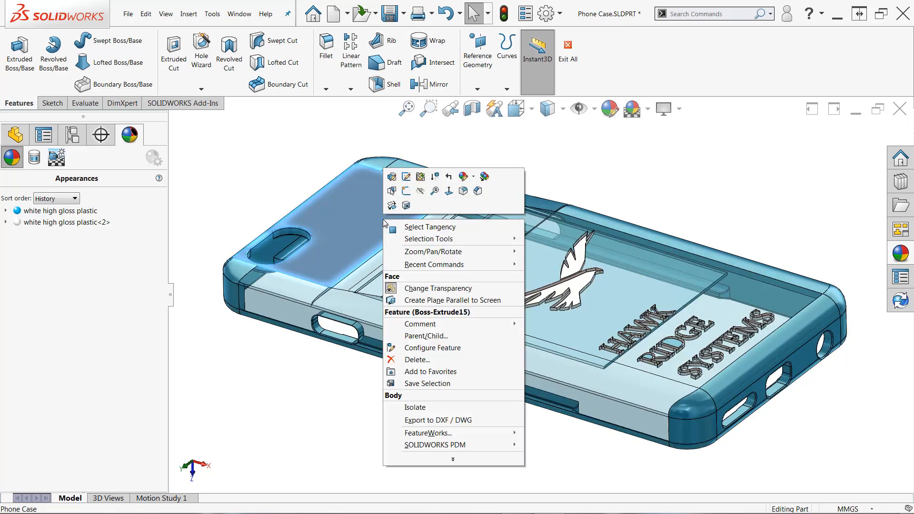
mouse_move(434, 288)
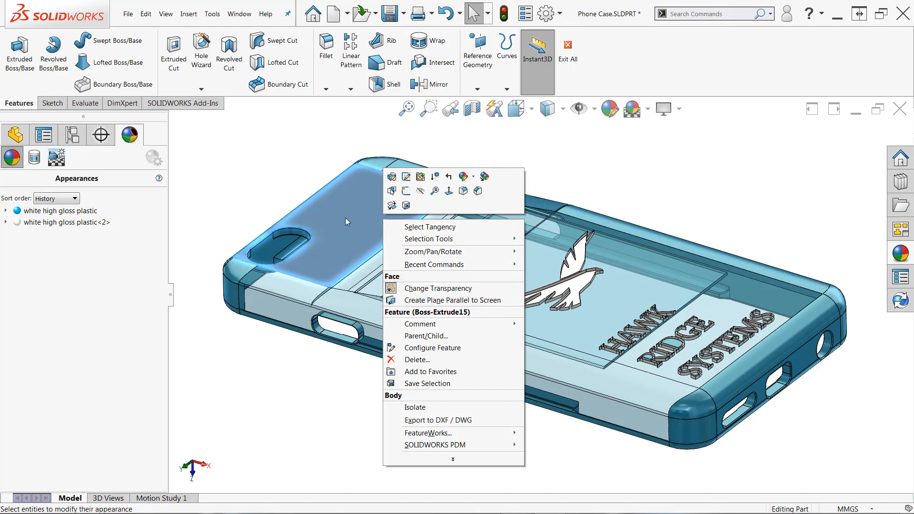
left_click(251, 170)
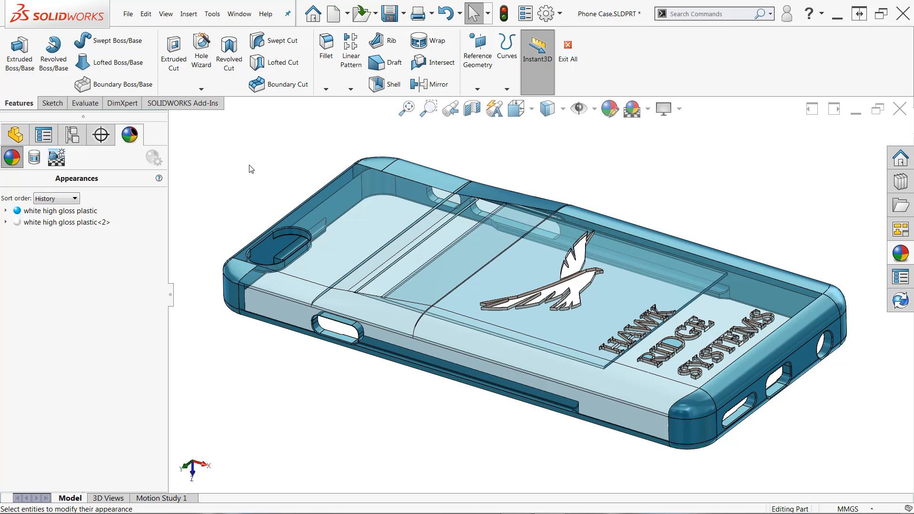
mouse_move(253, 167)
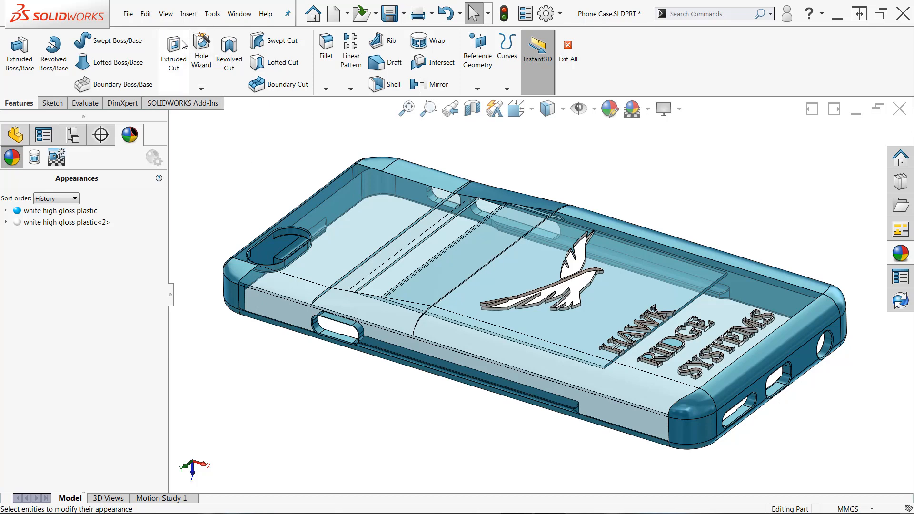
Turn on the Filter Faces selection filter so only faces can be picked.
left_click(166, 13)
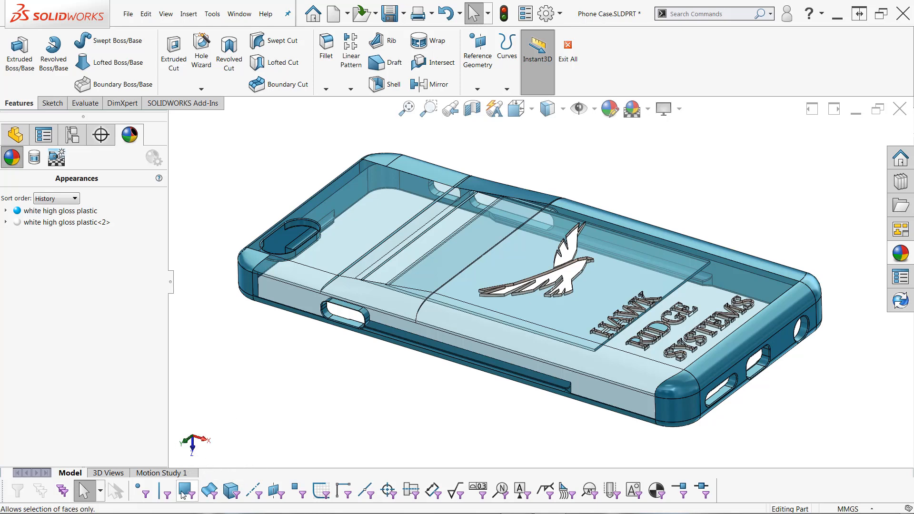
mouse_move(185, 490)
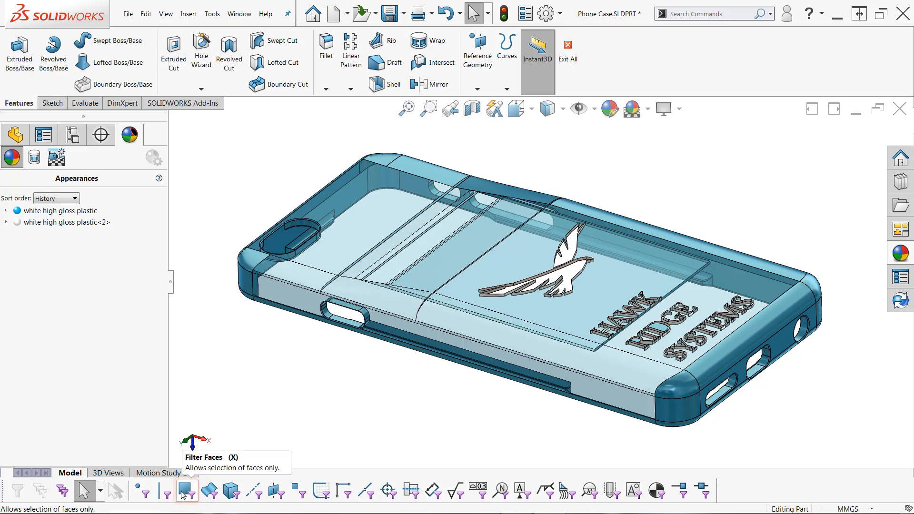
left_click(187, 490)
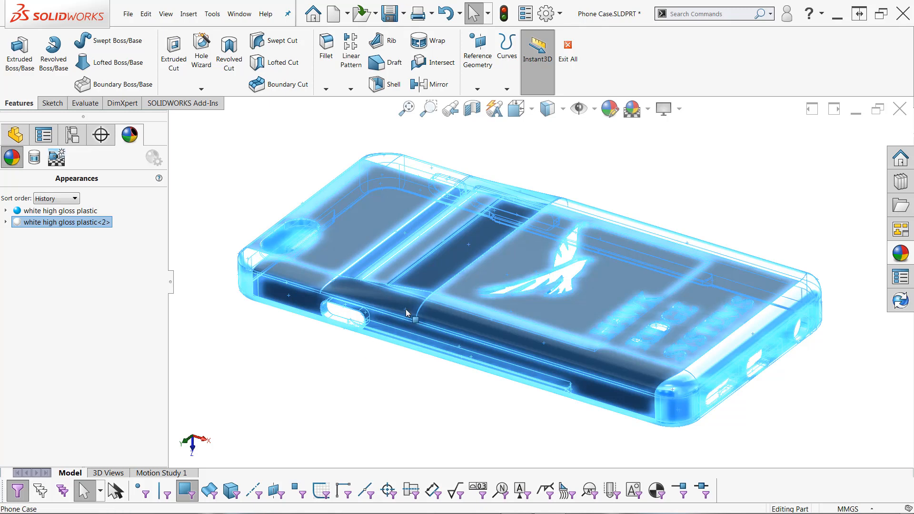
Change transparency on all selected faces so the case becomes solid opaque blue.
right_click(407, 314)
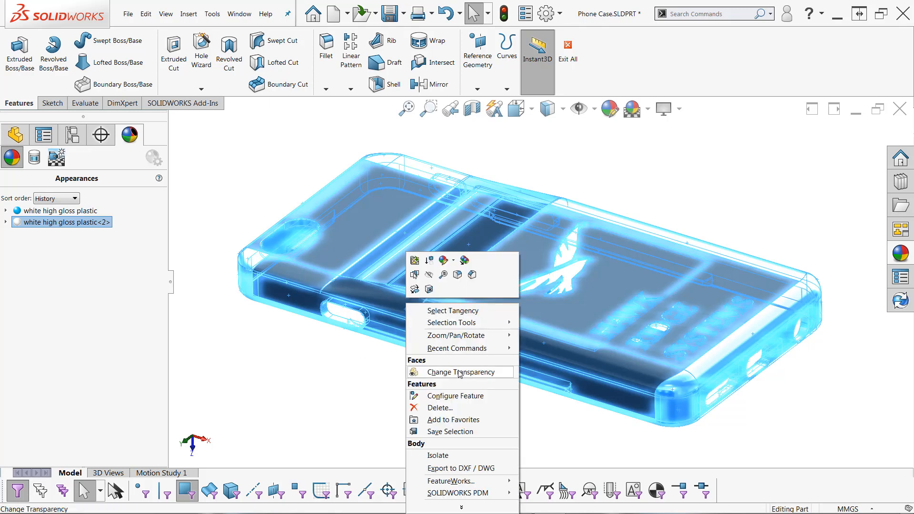
left_click(464, 372)
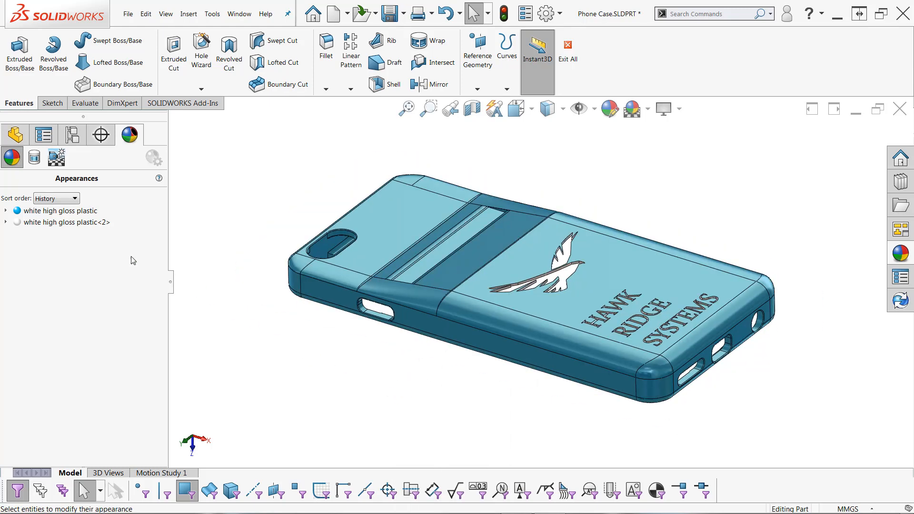
right_click(58, 211)
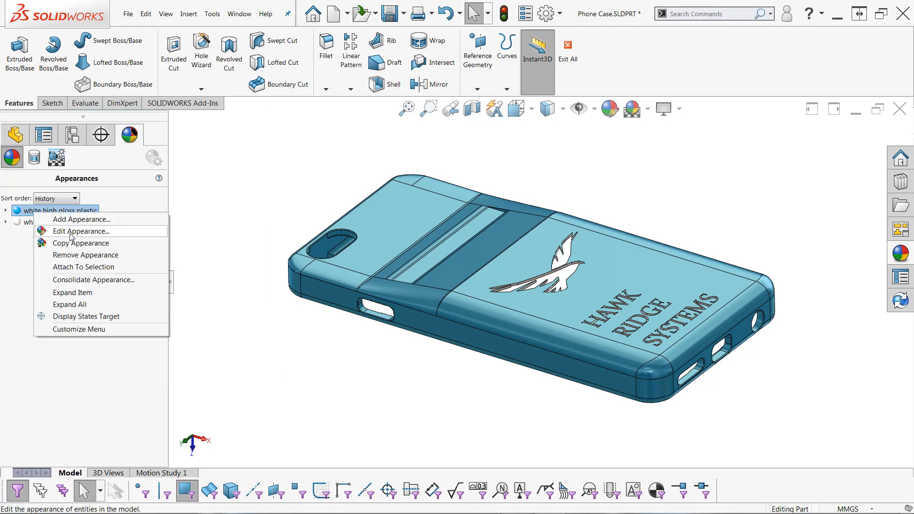
left_click(79, 230)
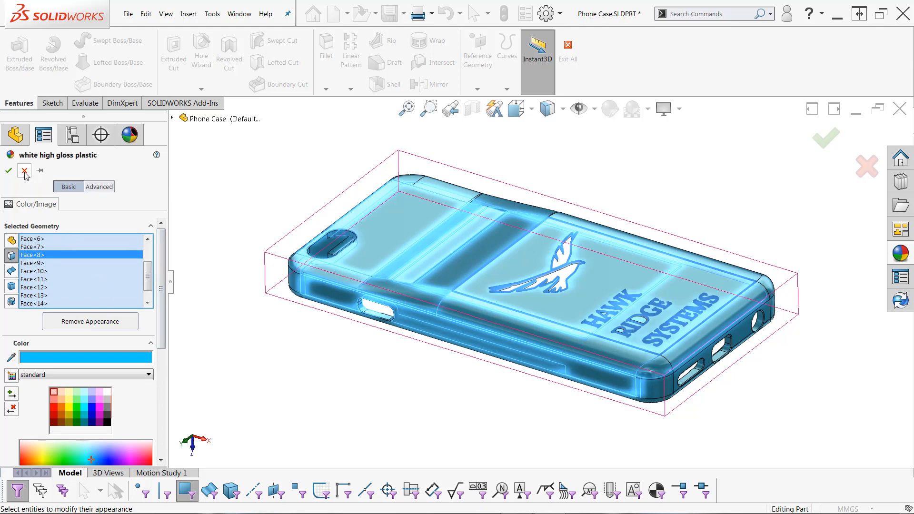
left_click(8, 171)
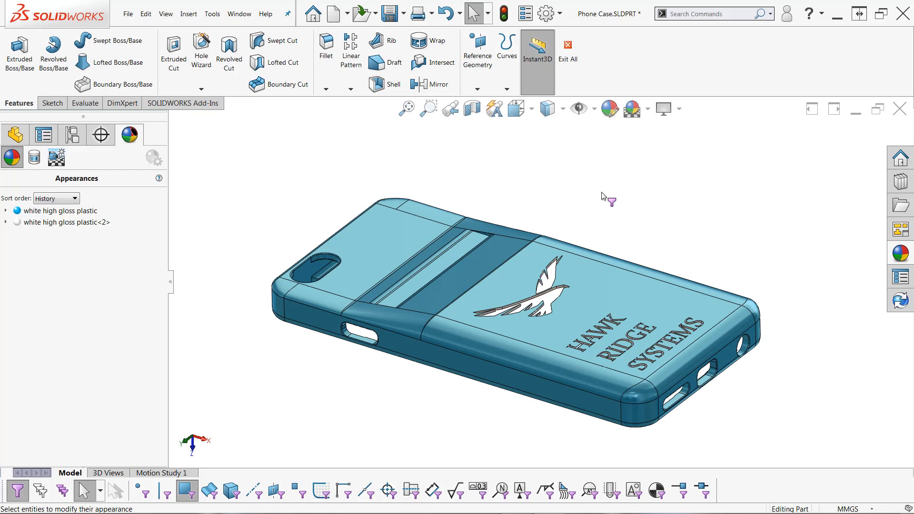
mouse_move(600, 194)
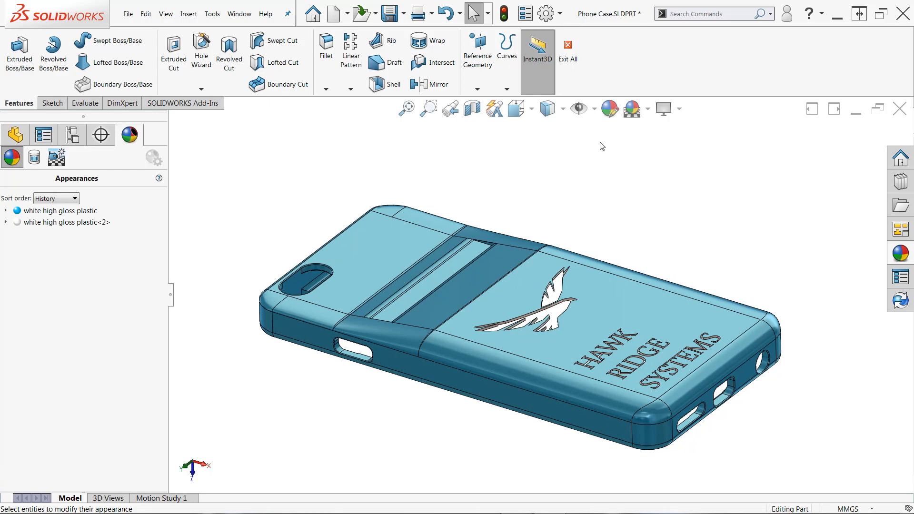
Orbit the view to inspect the opaque phone case from another angle.
left_click_drag(602, 146, 629, 168)
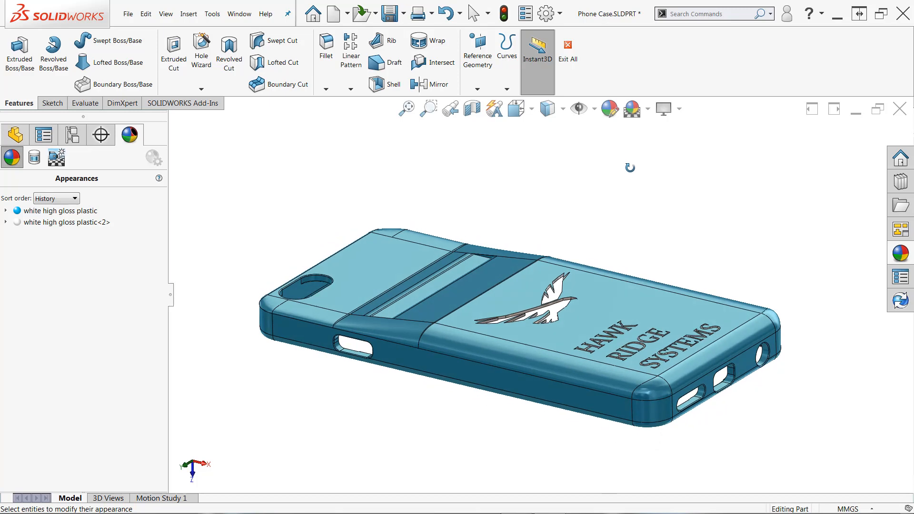